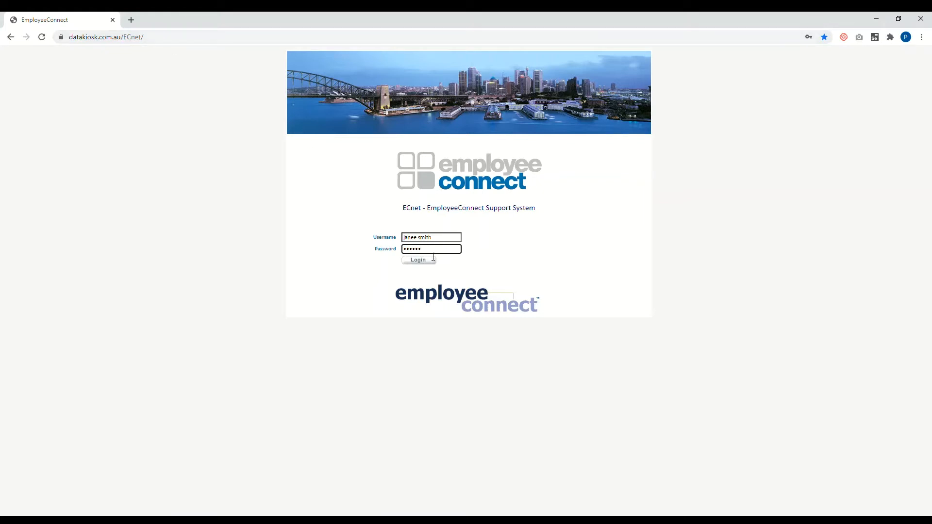
# Step: Sign in to the ECnet support portal with the pre-filled credentials
pyautogui.click(418, 260)
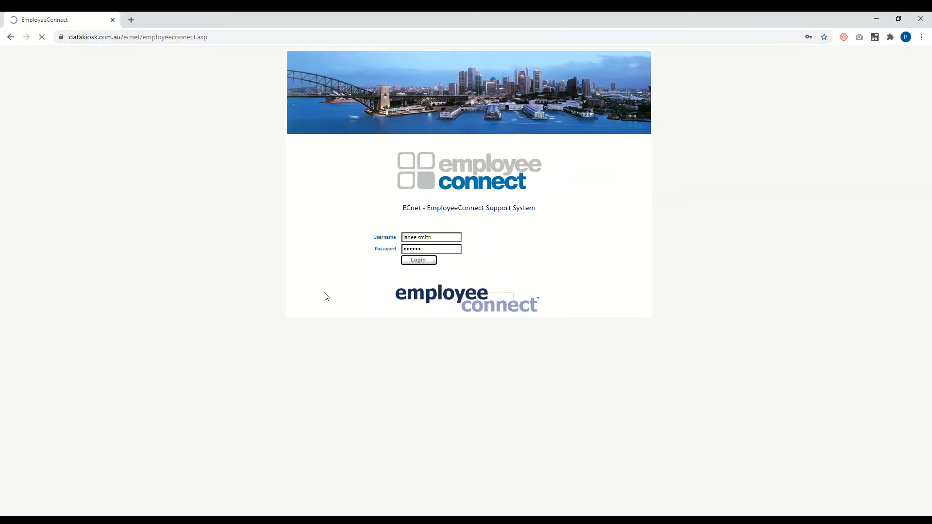
pyautogui.click(418, 259)
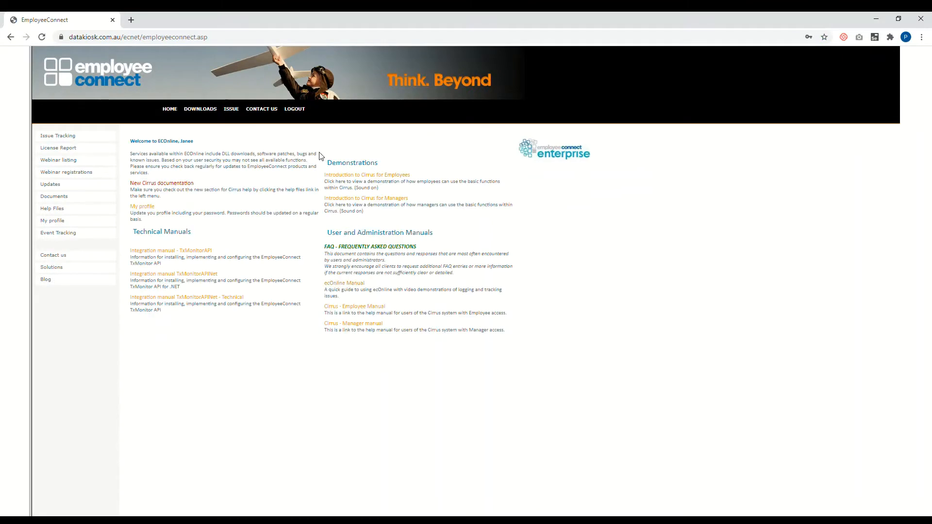
pyautogui.moveTo(200, 109)
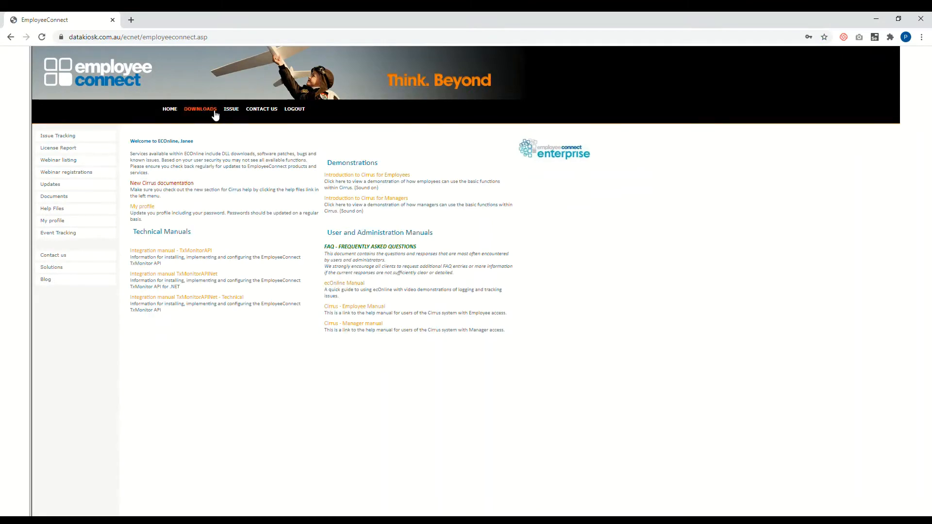
pyautogui.moveTo(294, 108)
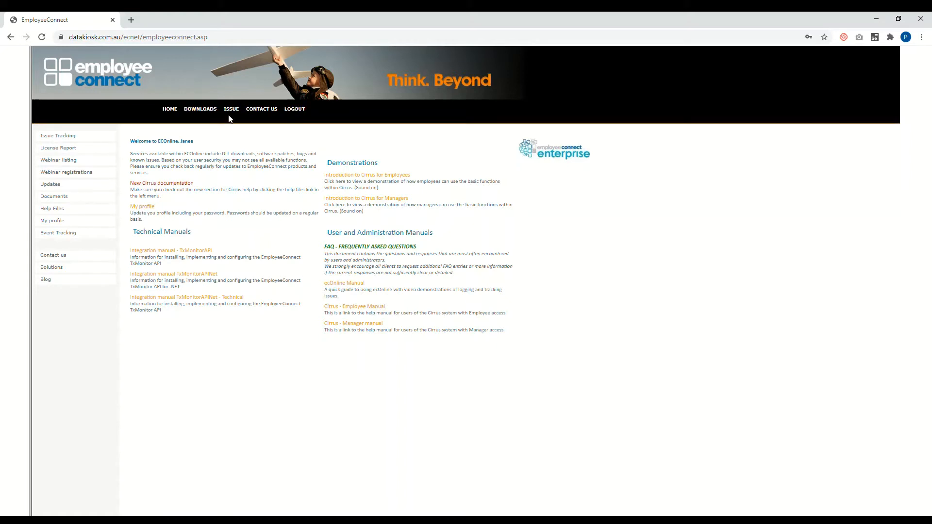
pyautogui.moveTo(263, 242)
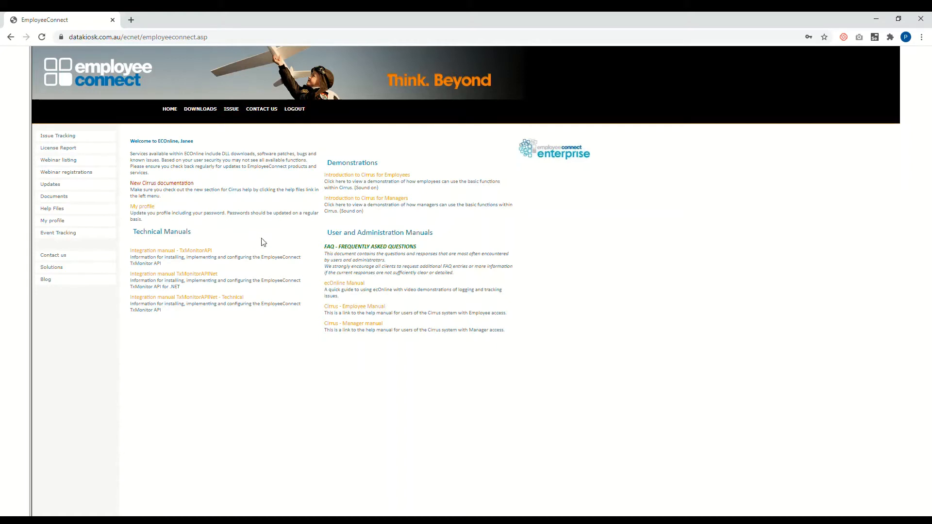
# Step: Start a new issue with product CIRRUS and Severity 3
pyautogui.click(231, 109)
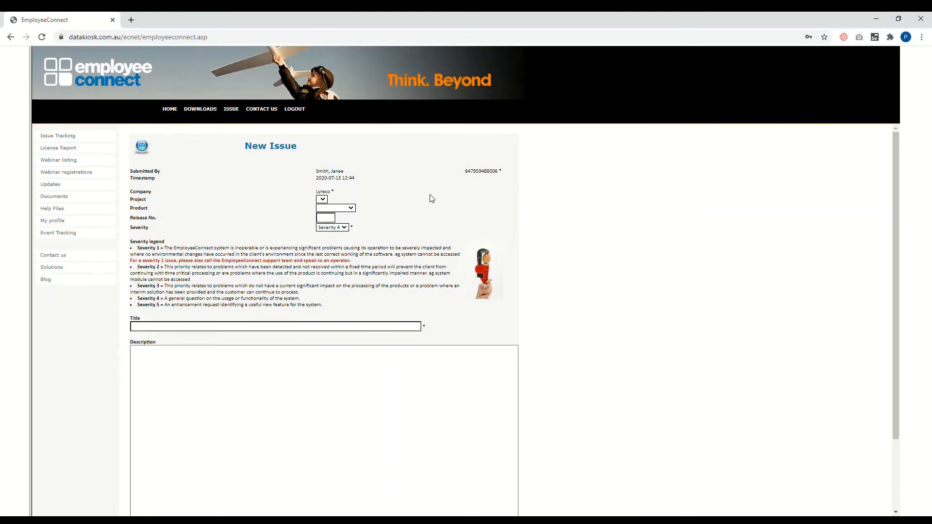
pyautogui.moveTo(328, 276)
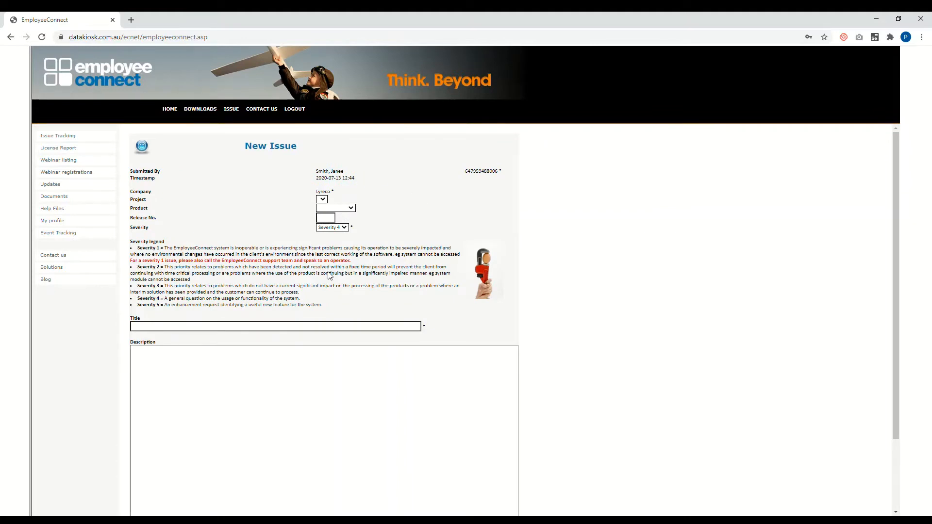
pyautogui.click(334, 207)
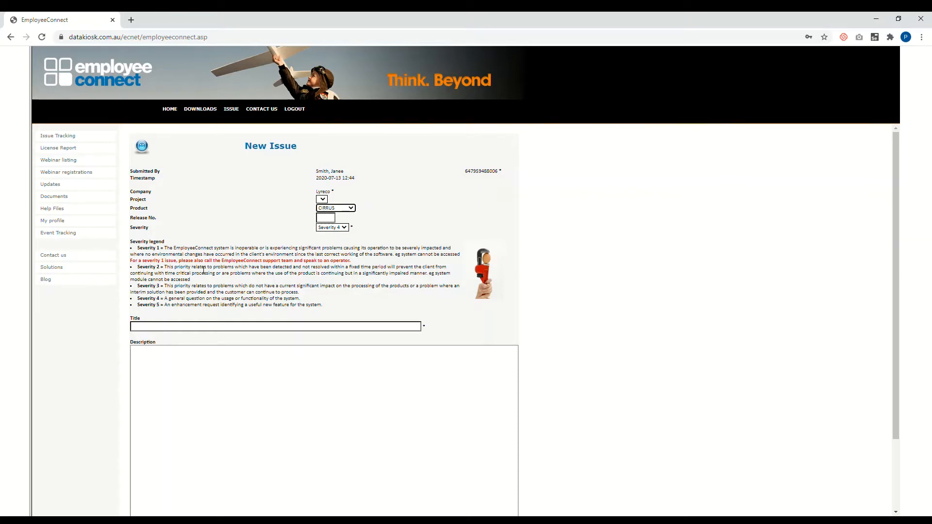
pyautogui.moveTo(135, 251)
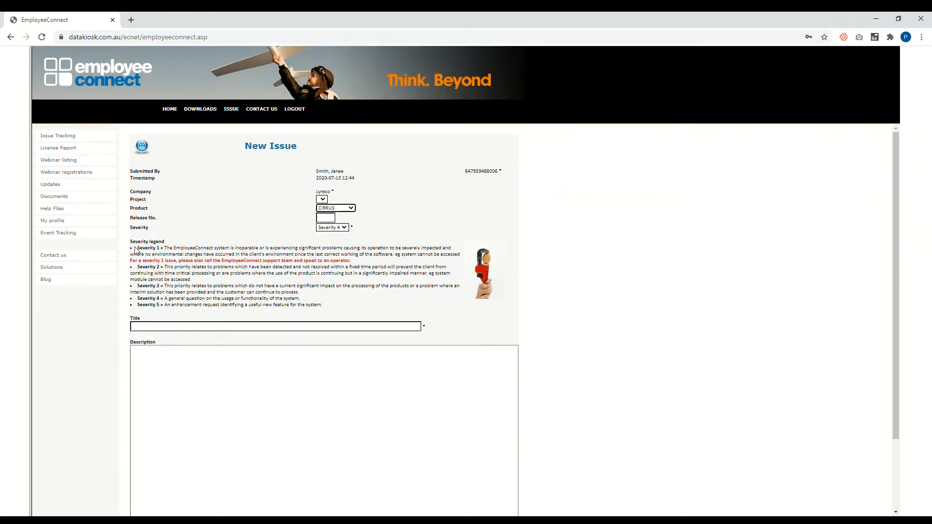
pyautogui.moveTo(167, 252)
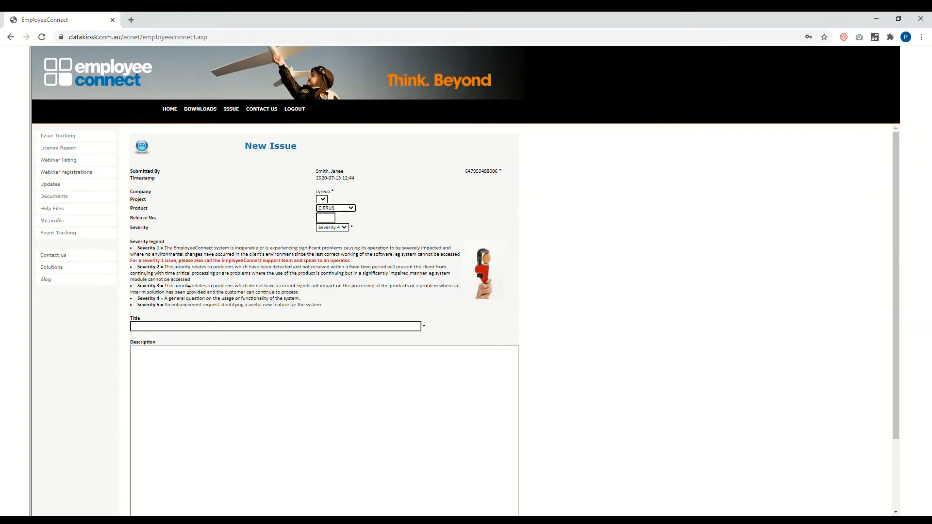
pyautogui.moveTo(263, 291)
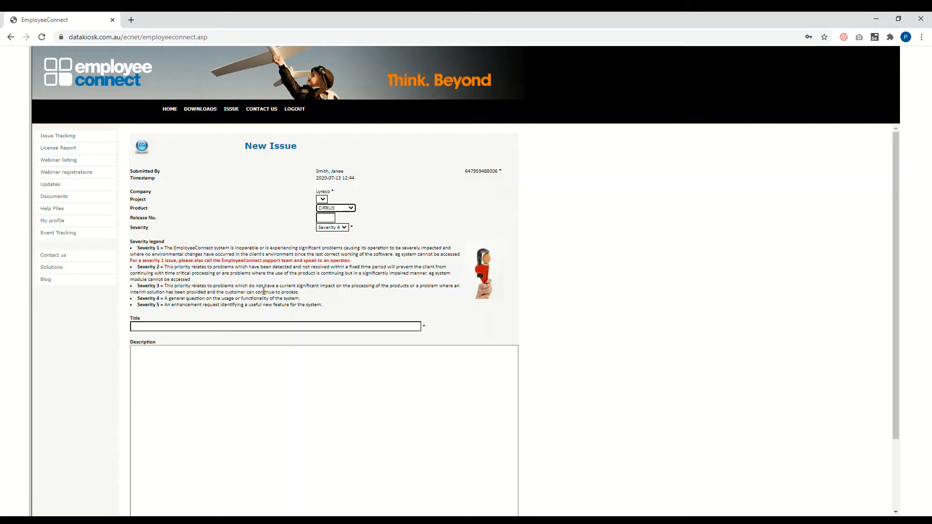
pyautogui.click(332, 228)
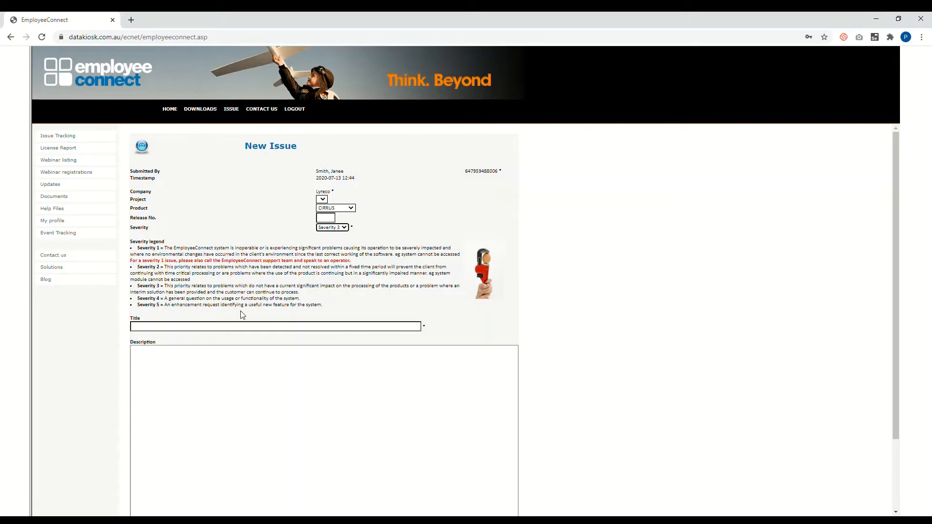
# Step: Title the issue 'Test Issue' and describe steps, workflow id and person id
pyautogui.click(275, 326)
pyautogui.write('Test Issue')
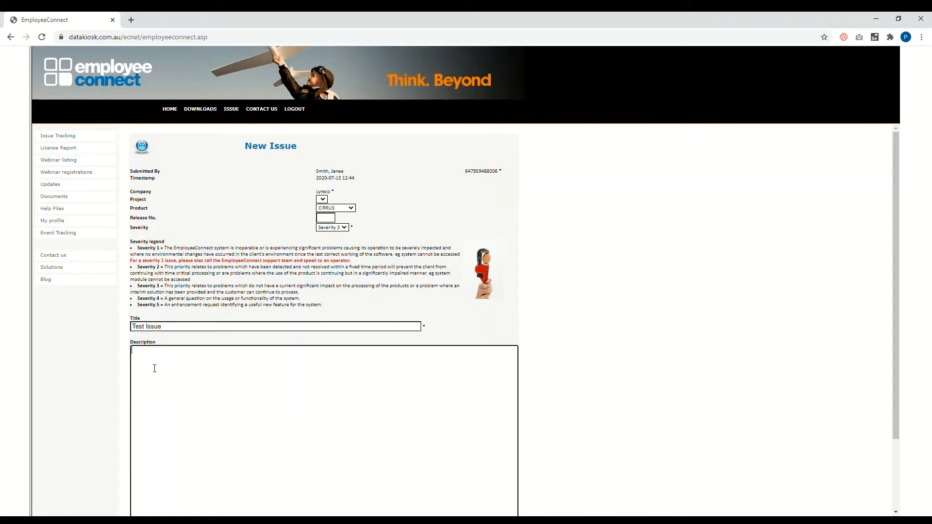
pyautogui.write('Steps are')
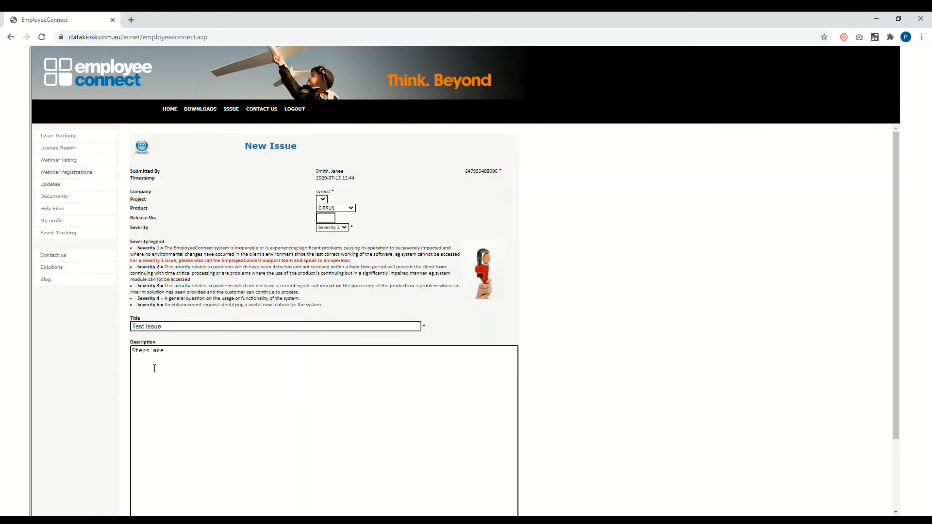
pyautogui.write('indicated h')
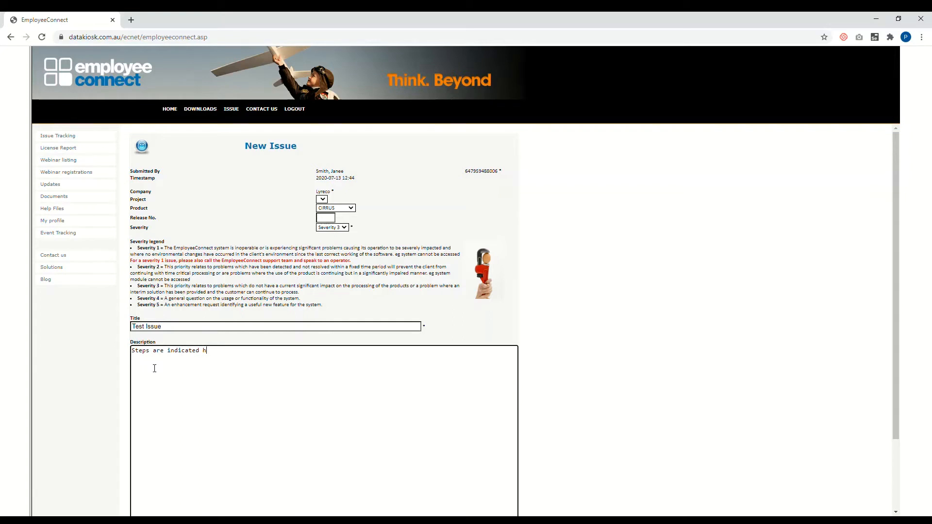
pyautogui.write('ere.')
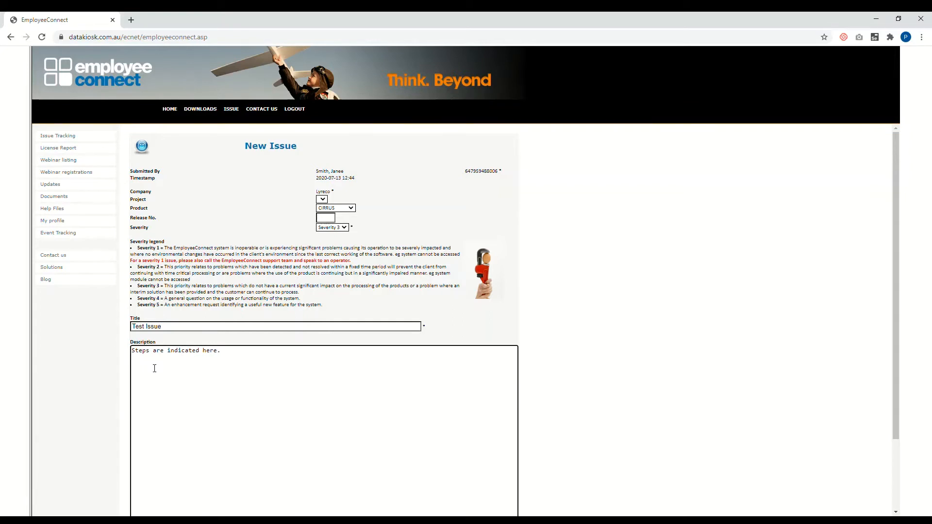
pyautogui.write('Wor')
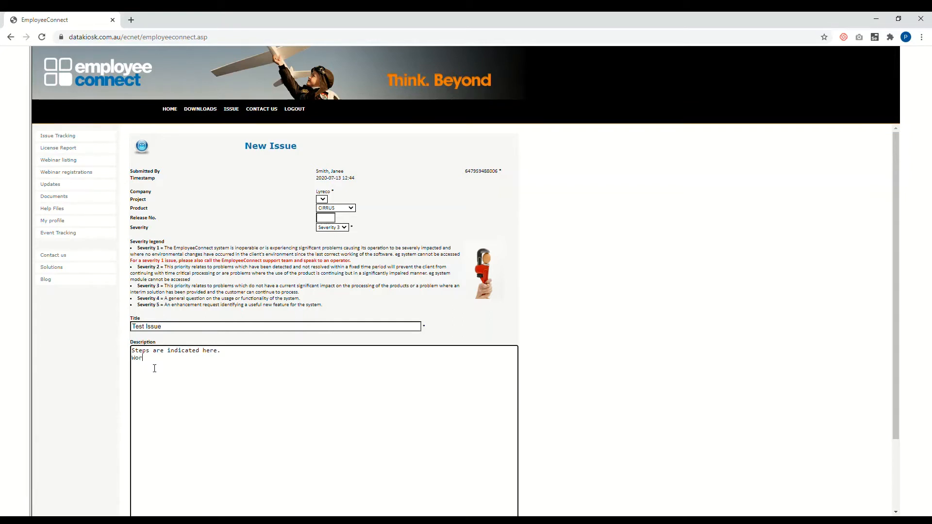
pyautogui.write('kflow')
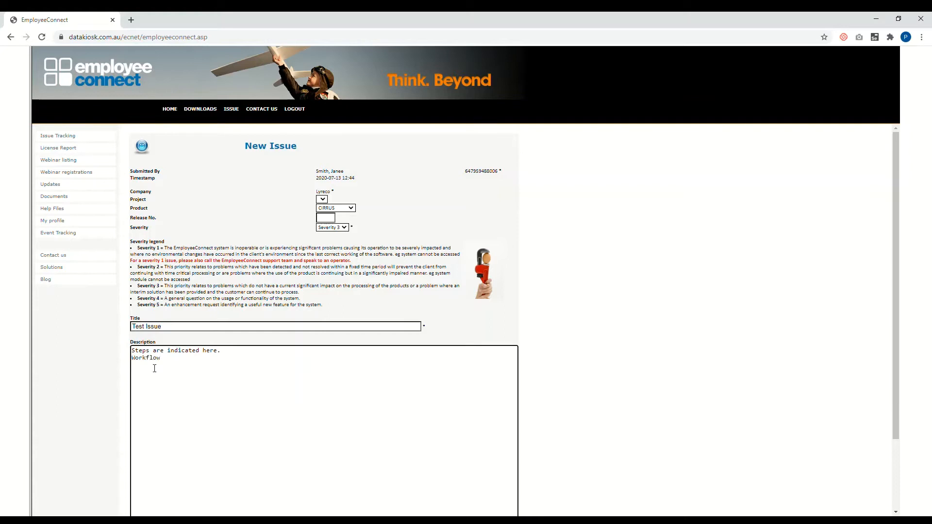
pyautogui.write('id')
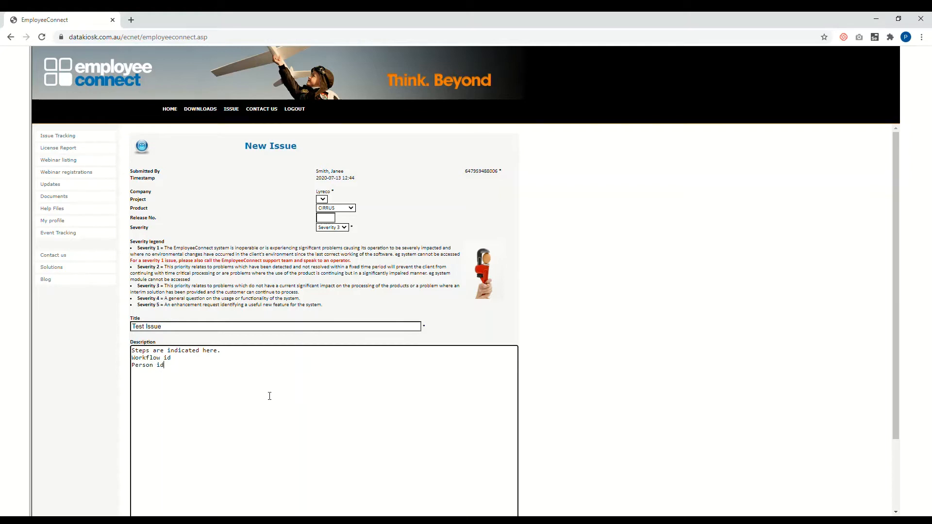
# Step: Attach sample issue.png to the issue form and submit the ticket
pyautogui.scroll(-3)
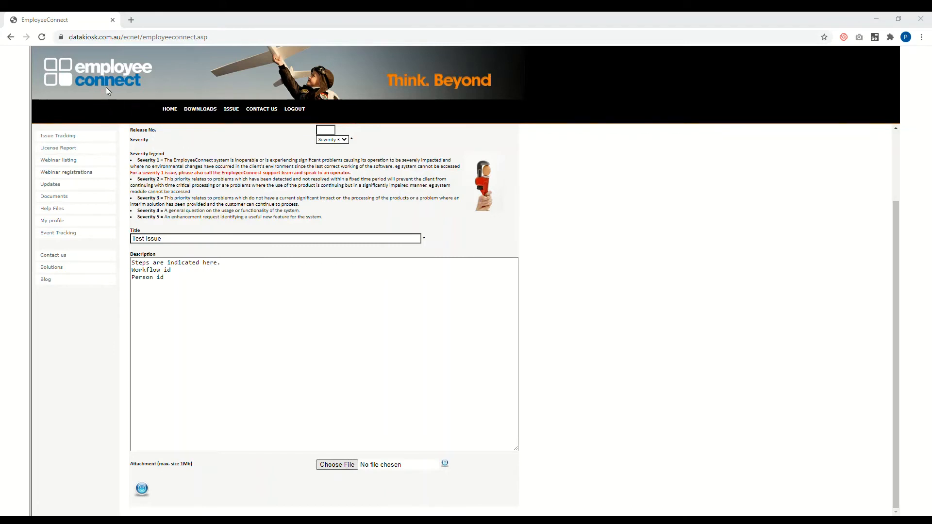
pyautogui.moveTo(593, 325)
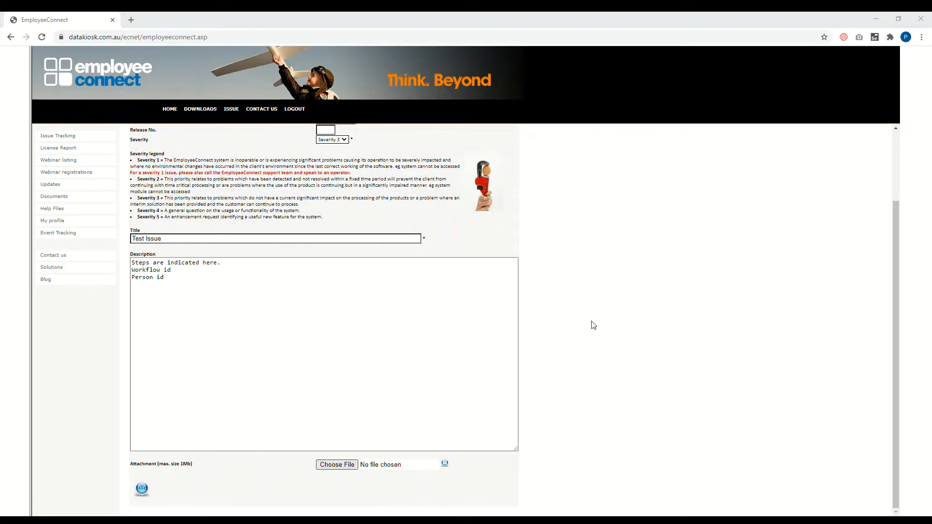
pyautogui.click(336, 465)
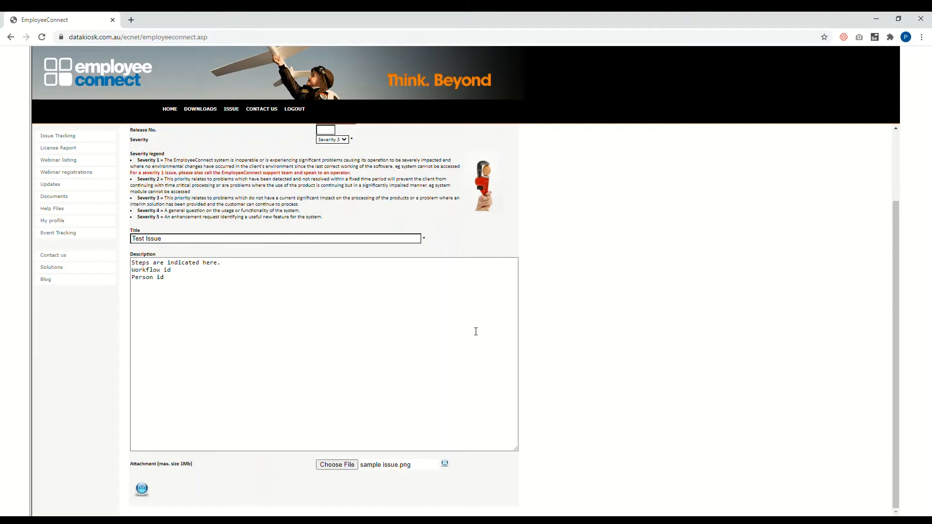
pyautogui.moveTo(283, 371)
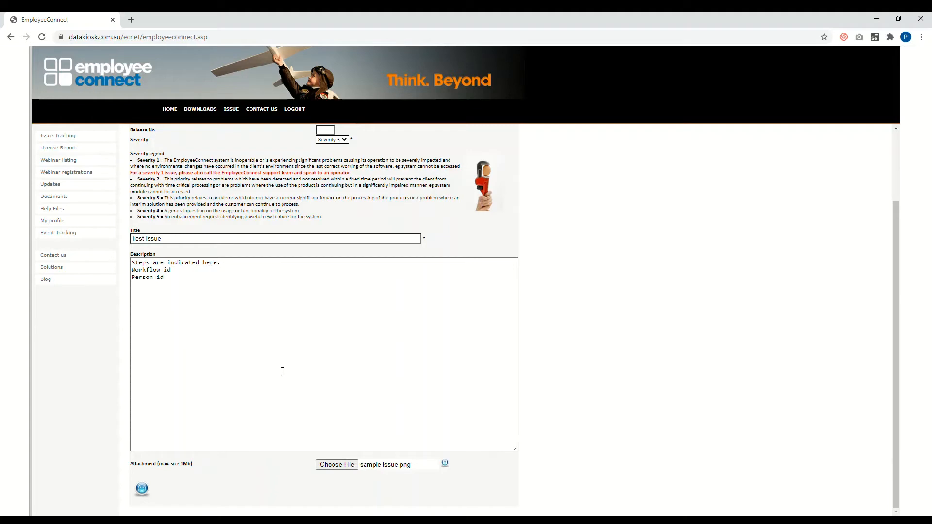
pyautogui.moveTo(141, 489)
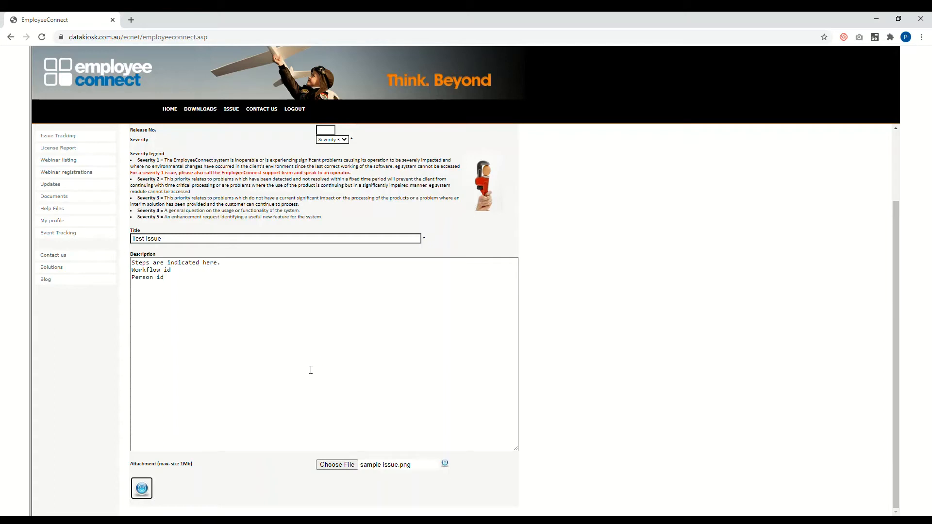
pyautogui.click(141, 487)
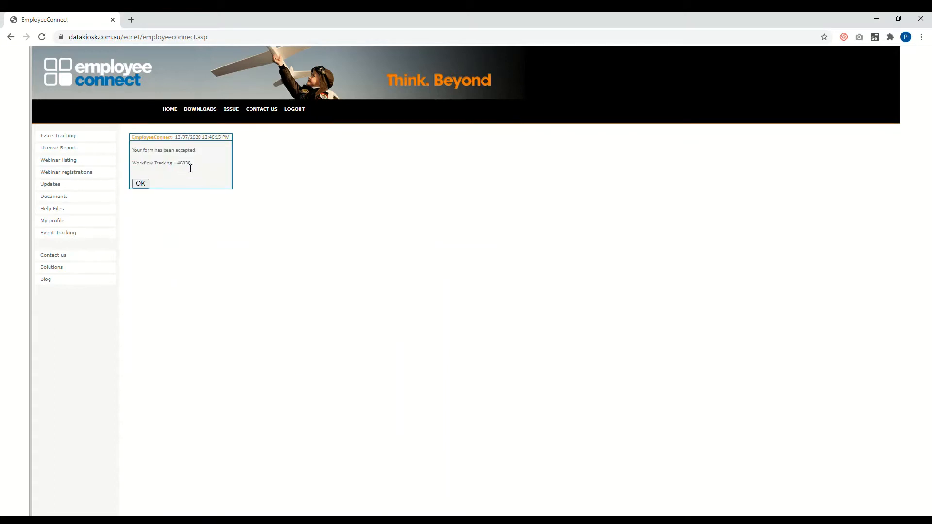
# Step: Select workflow tracking number 48938 in the acceptance message
pyautogui.doubleClick(184, 162)
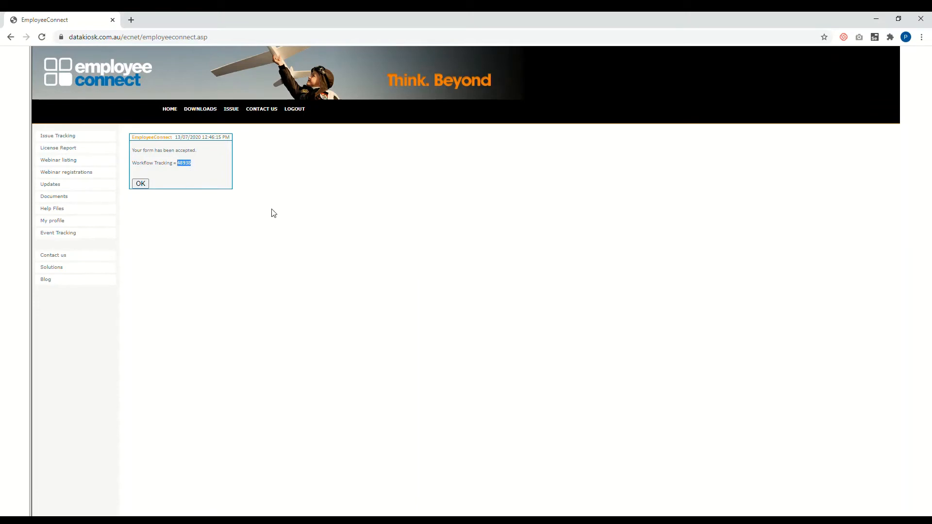
pyautogui.moveTo(242, 233)
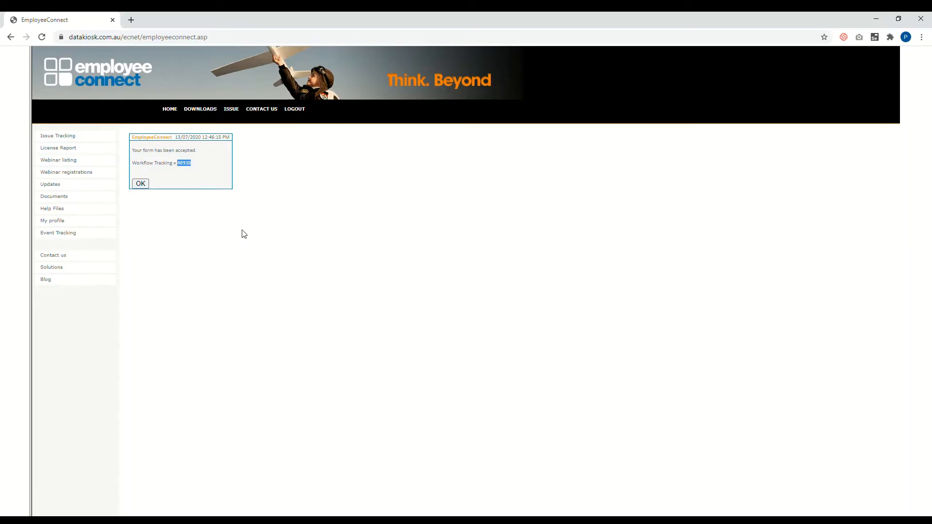
pyautogui.moveTo(220, 213)
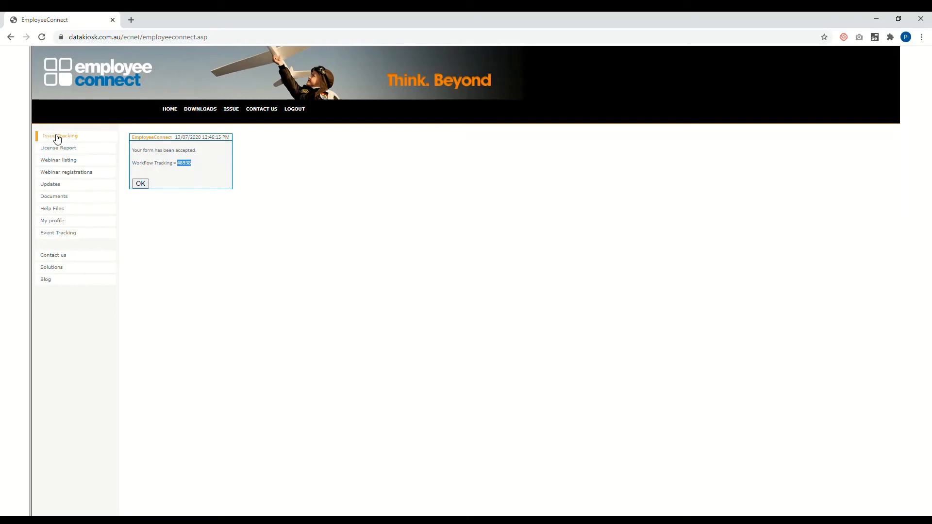
# Step: Open Issue Tracking to see the issue search and Issue Log
pyautogui.click(140, 183)
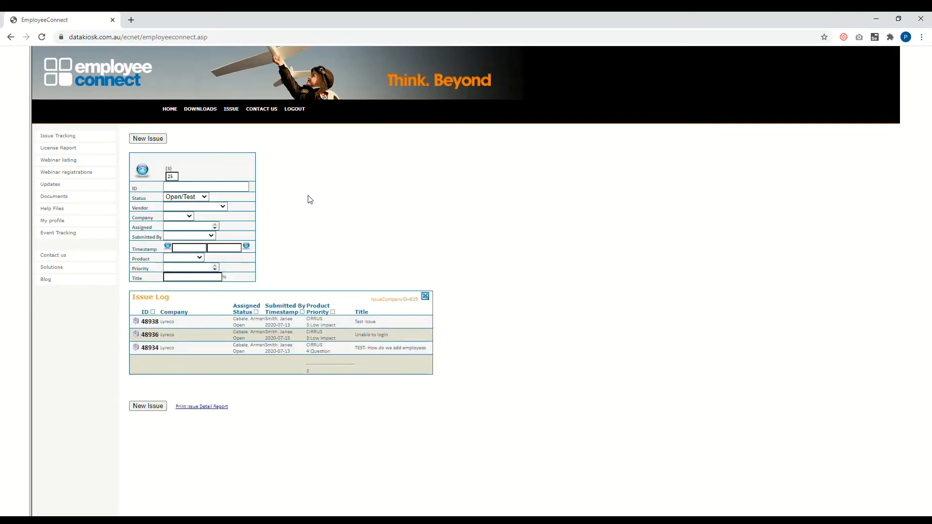
pyautogui.moveTo(437, 419)
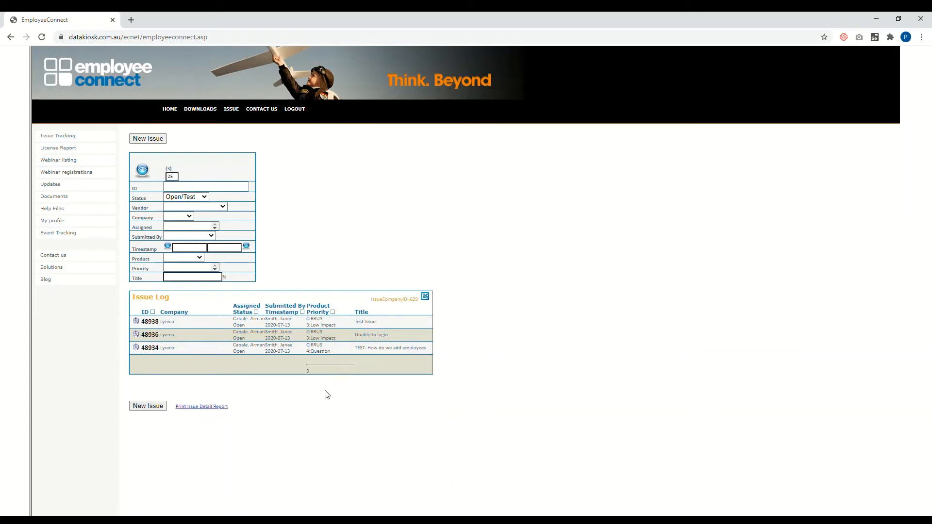
pyautogui.moveTo(282, 390)
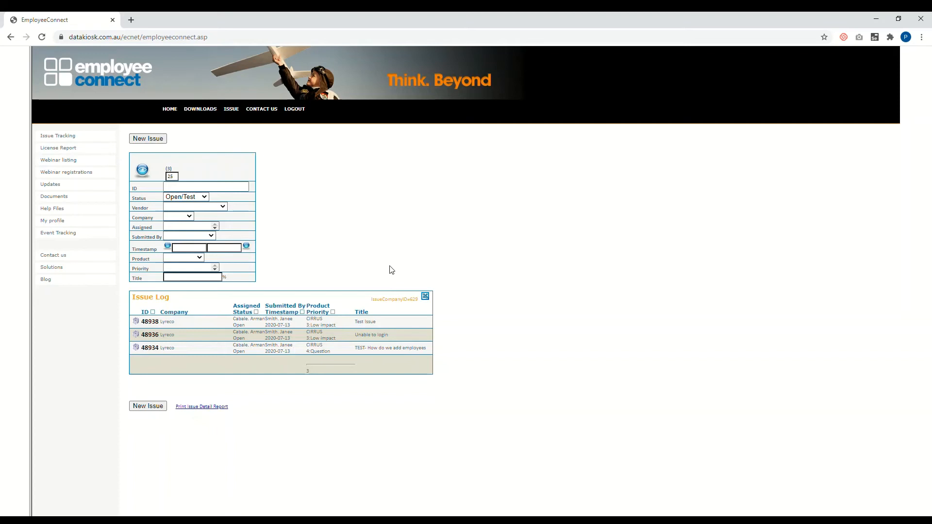
pyautogui.moveTo(321, 264)
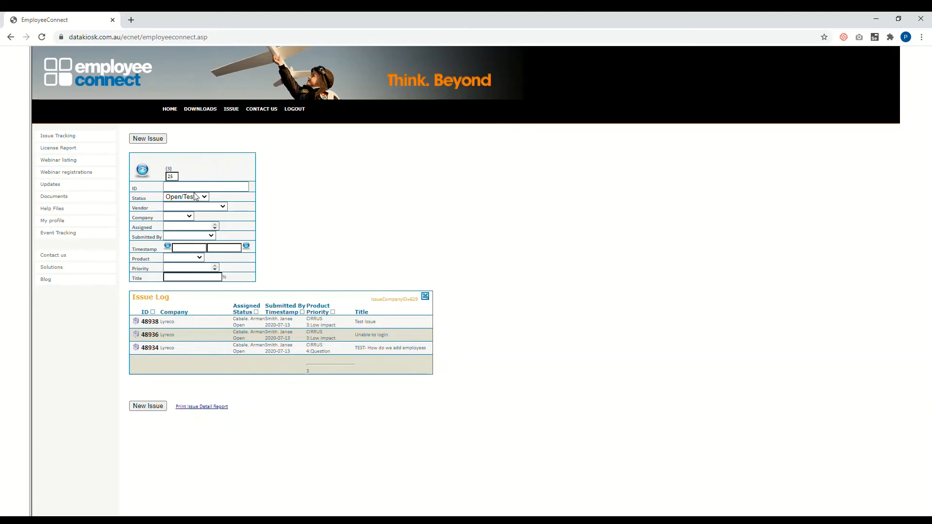
pyautogui.moveTo(350, 395)
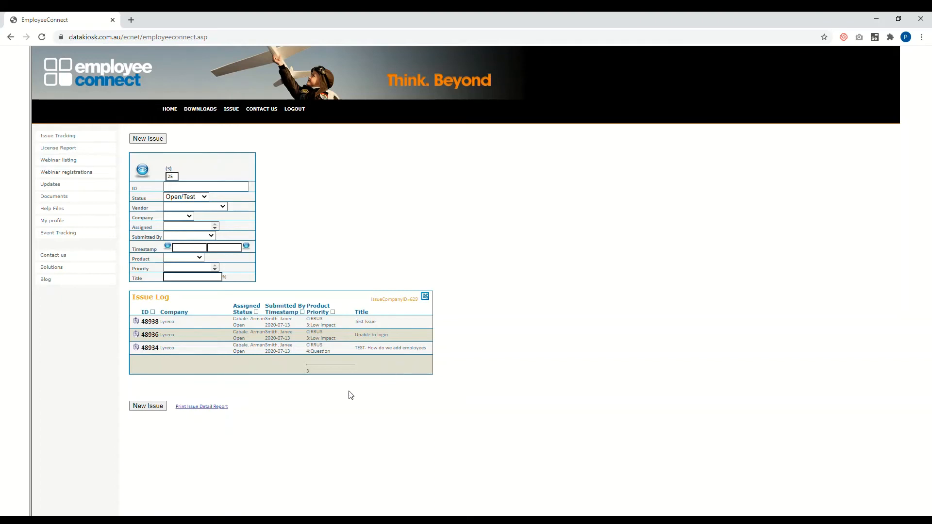
pyautogui.moveTo(314, 255)
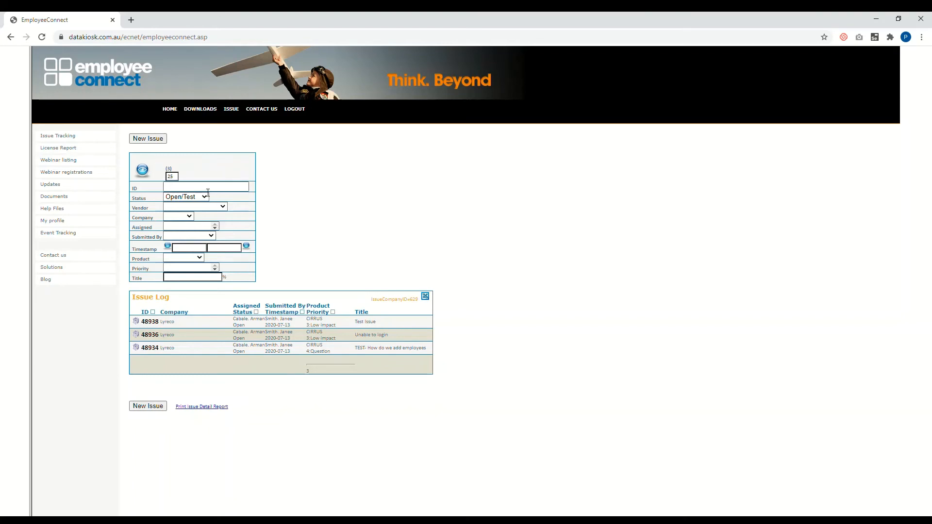
# Step: Search the issue log by ID 48938
pyautogui.write('48938')
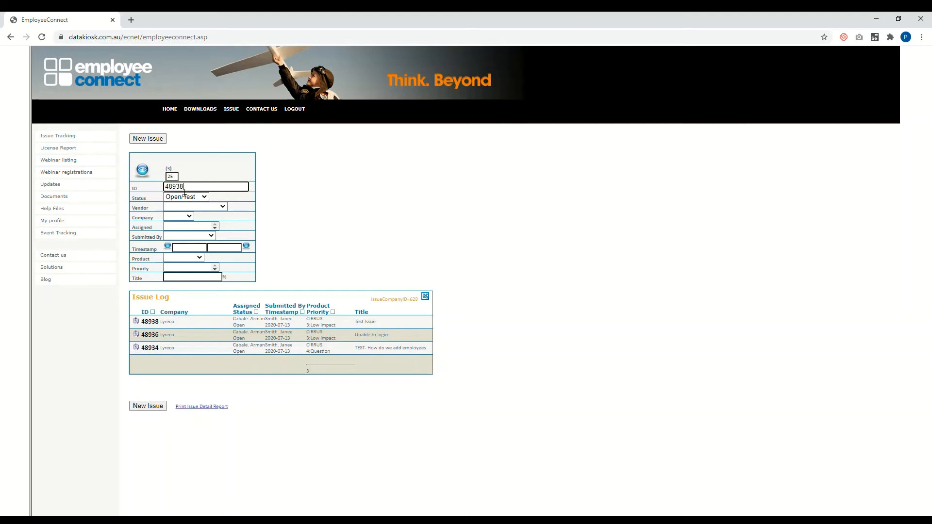
pyautogui.doubleClick(173, 187)
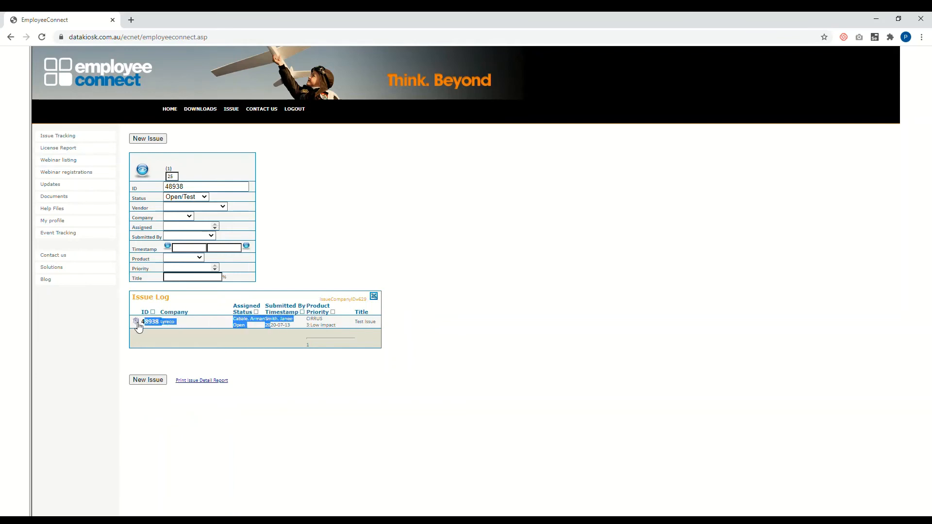
# Step: Open the tracking detail page for issue 48938
pyautogui.click(135, 321)
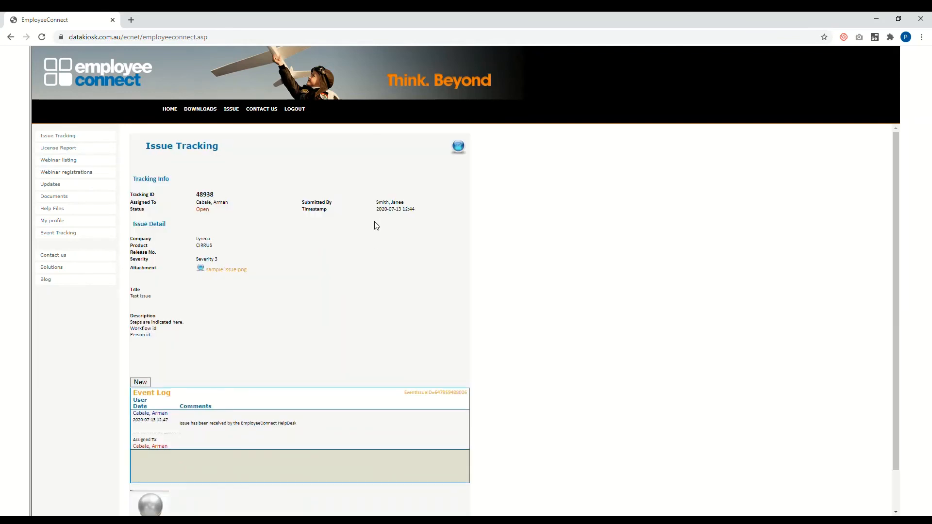
pyautogui.moveTo(267, 390)
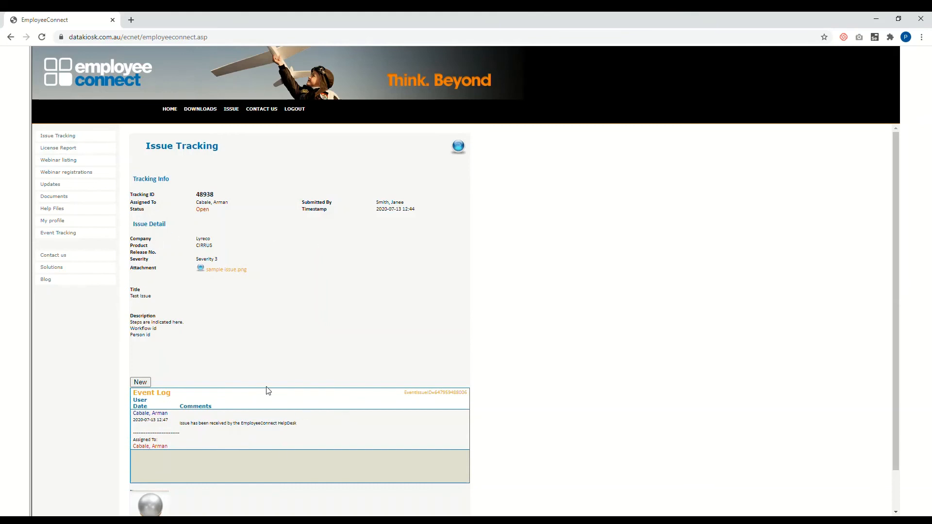
pyautogui.moveTo(215, 324)
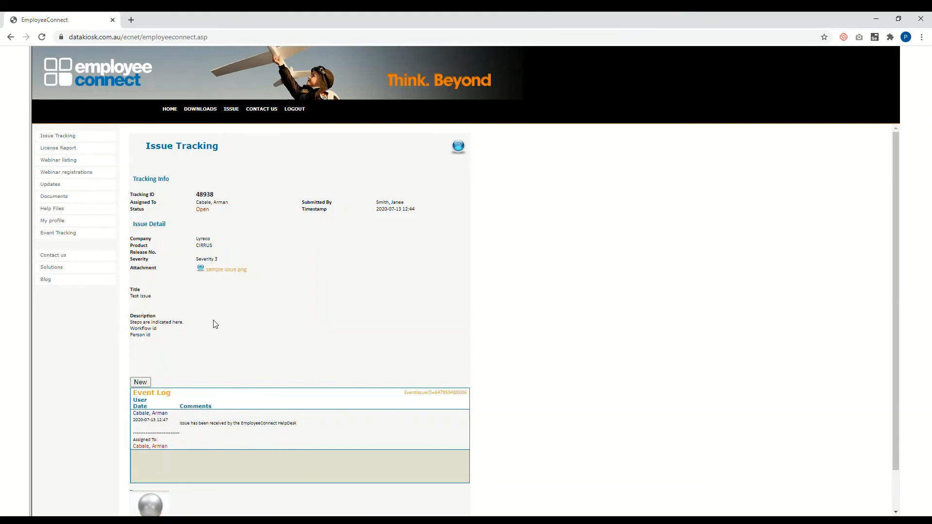
pyautogui.moveTo(357, 238)
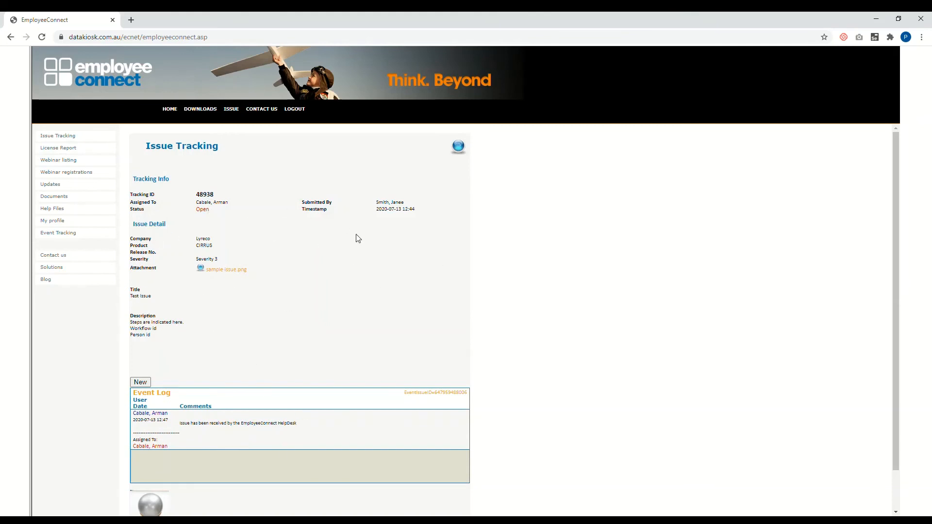
pyautogui.moveTo(338, 305)
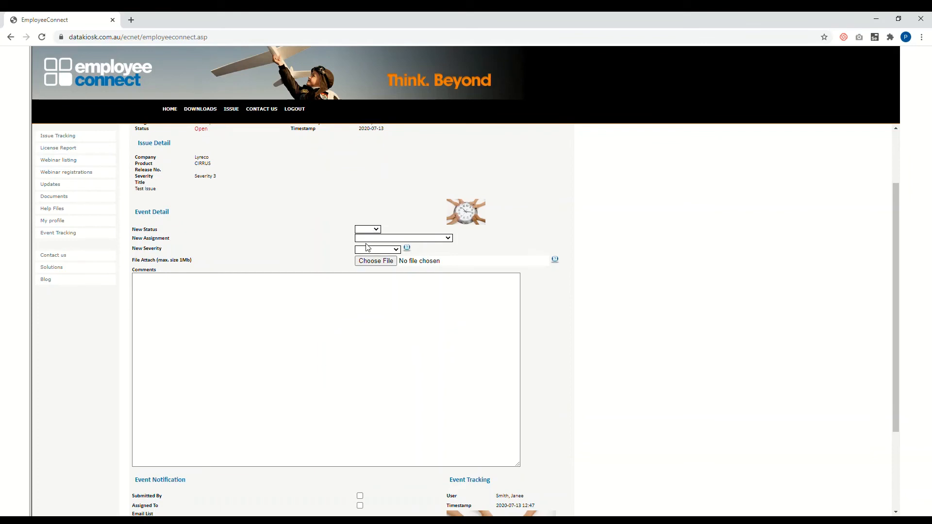
# Step: Set the new event's status to Open
pyautogui.click(367, 228)
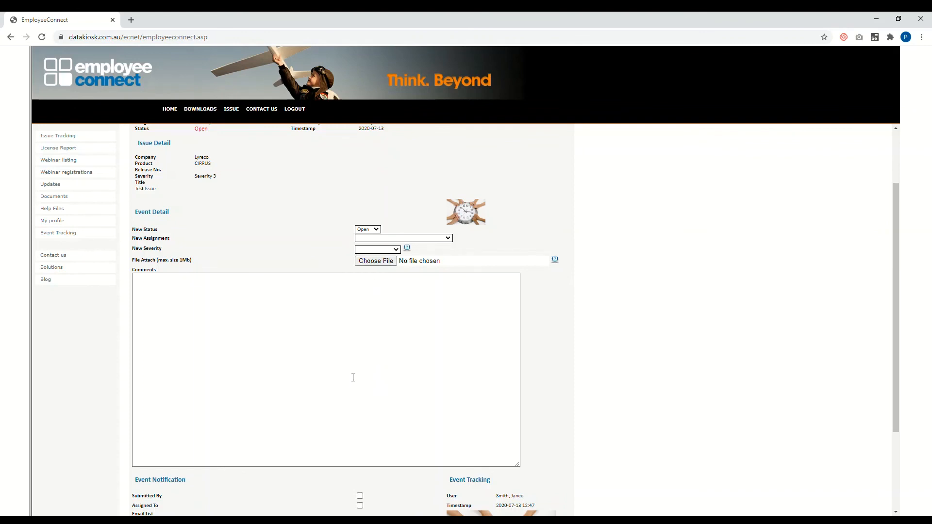
pyautogui.moveTo(267, 235)
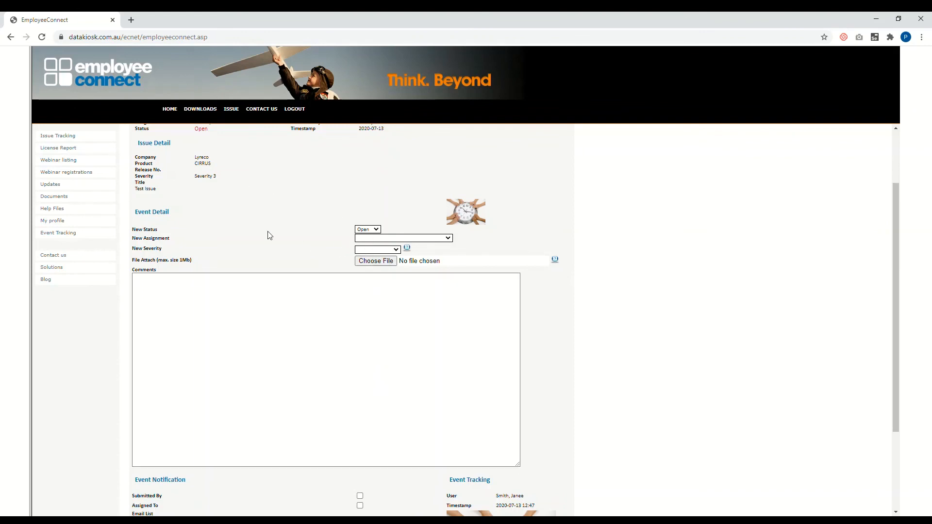
pyautogui.moveTo(376, 296)
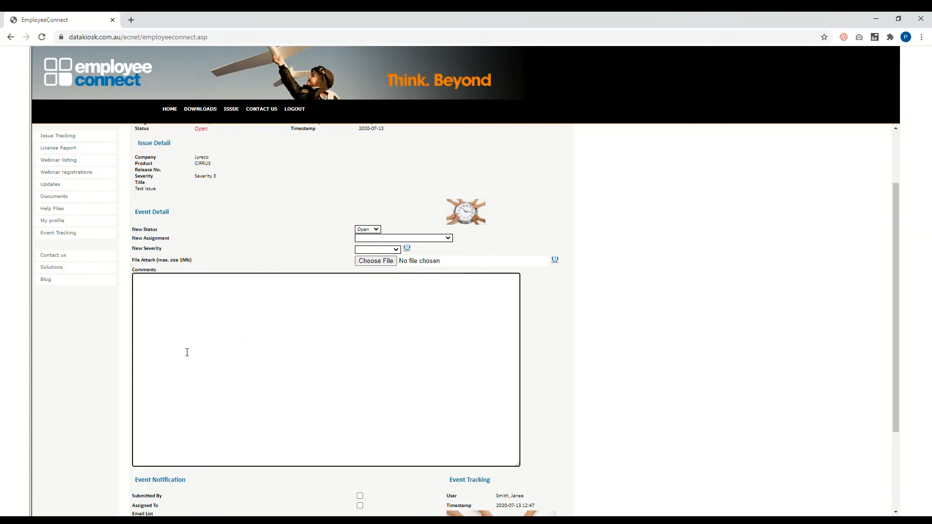
# Step: Tick the Assigned To checkbox under Event Notification
pyautogui.scroll(-3)
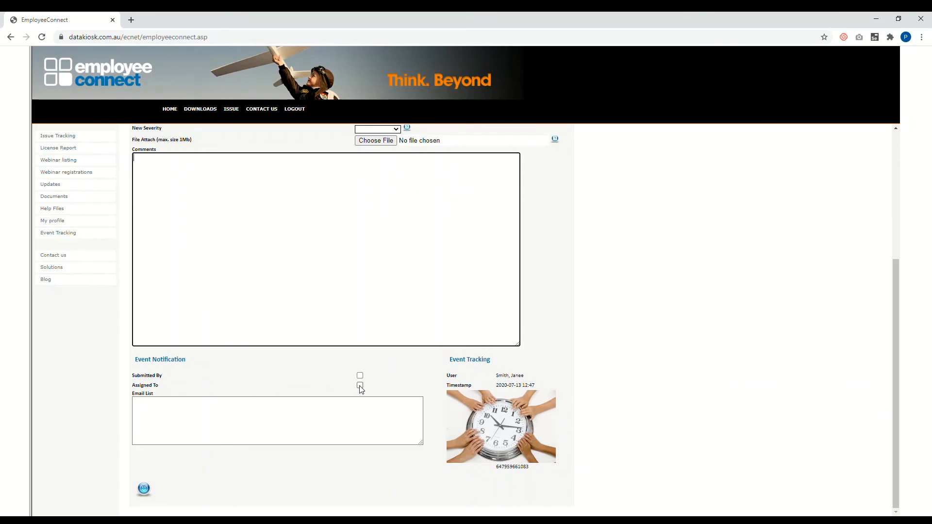
pyautogui.click(360, 385)
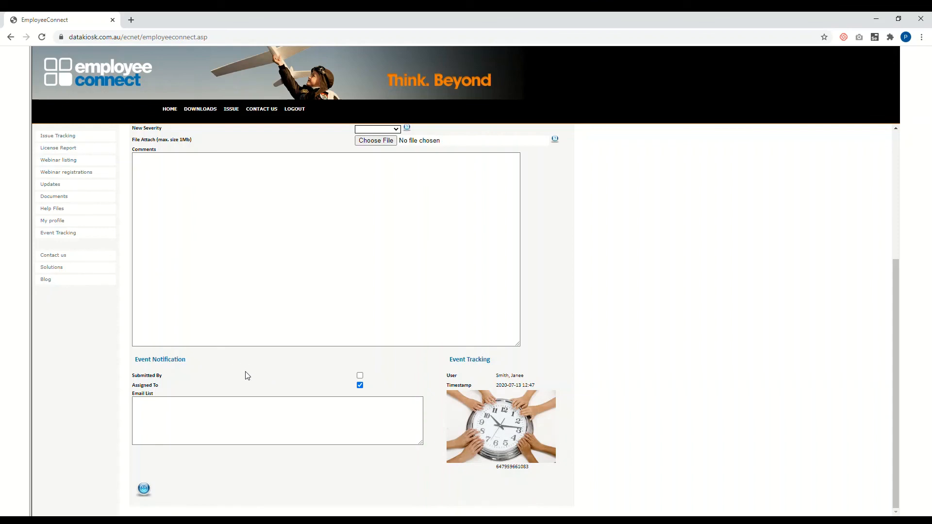
pyautogui.moveTo(300, 308)
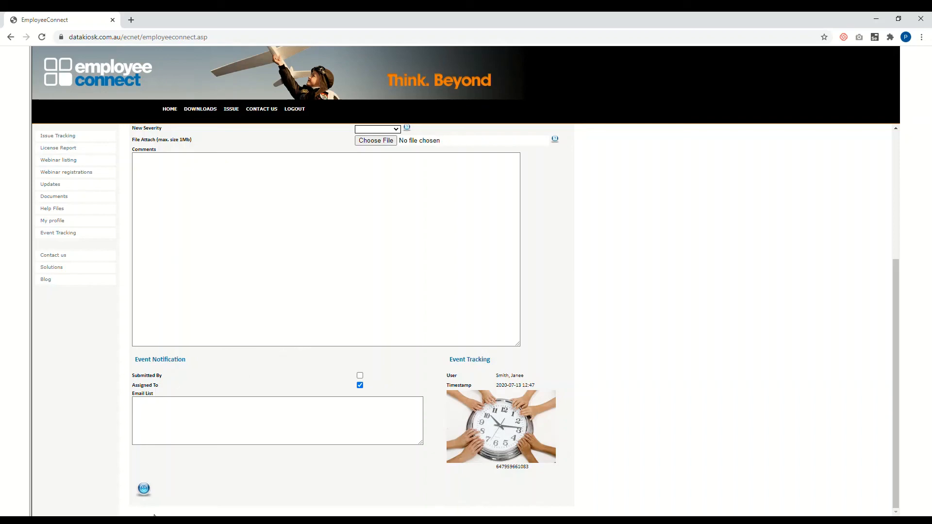
pyautogui.moveTo(145, 488)
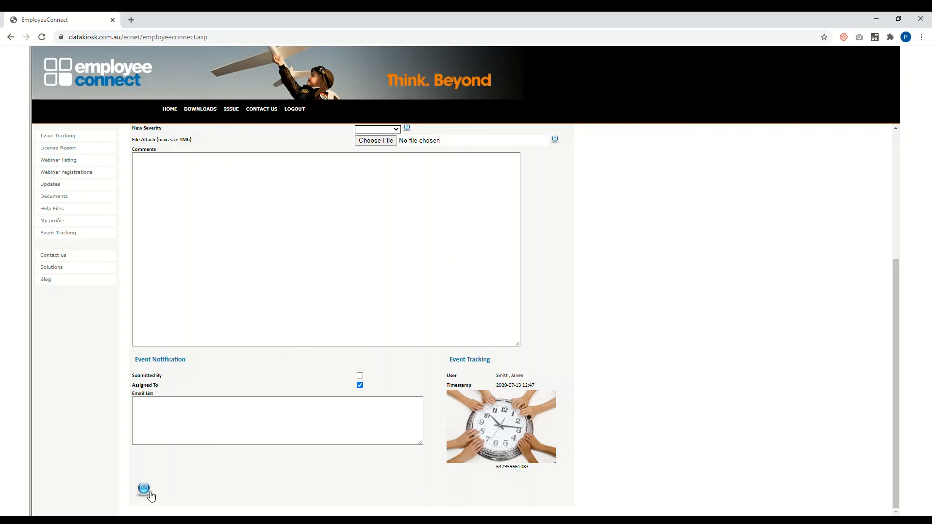